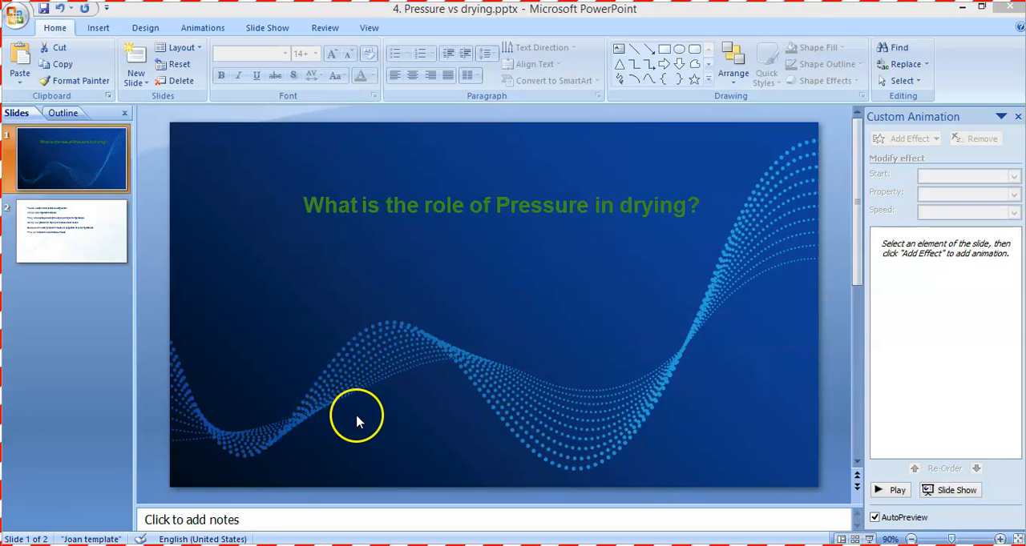
mouse_move(350, 417)
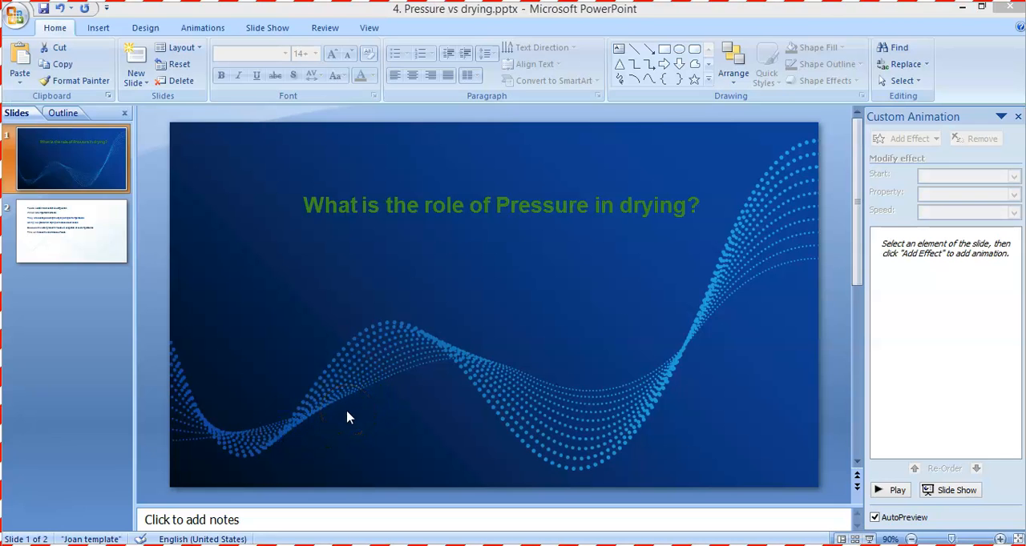